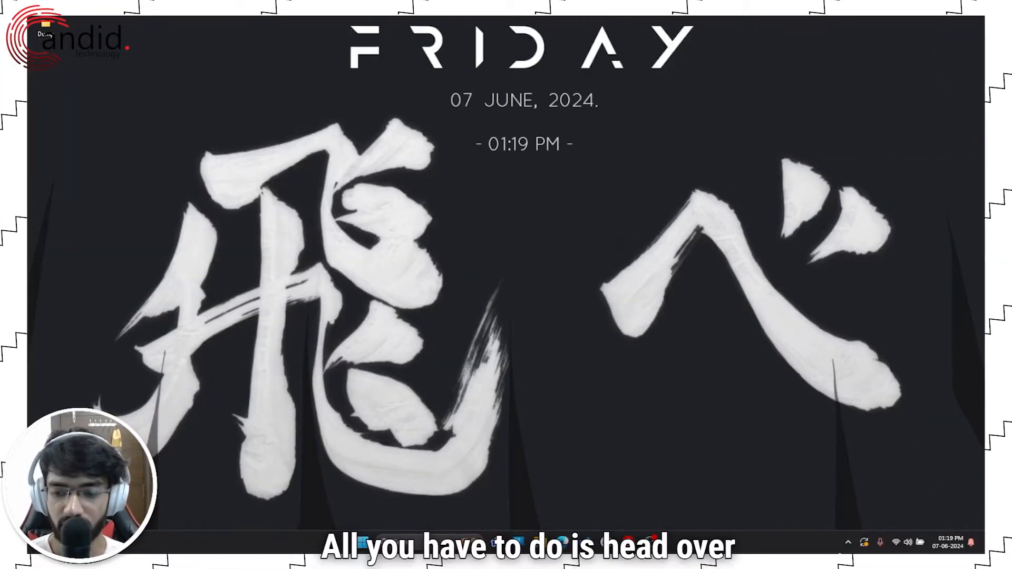
- Reveal the hidden tray icons and bring up G HUB's menu to quit it
click(849, 543)
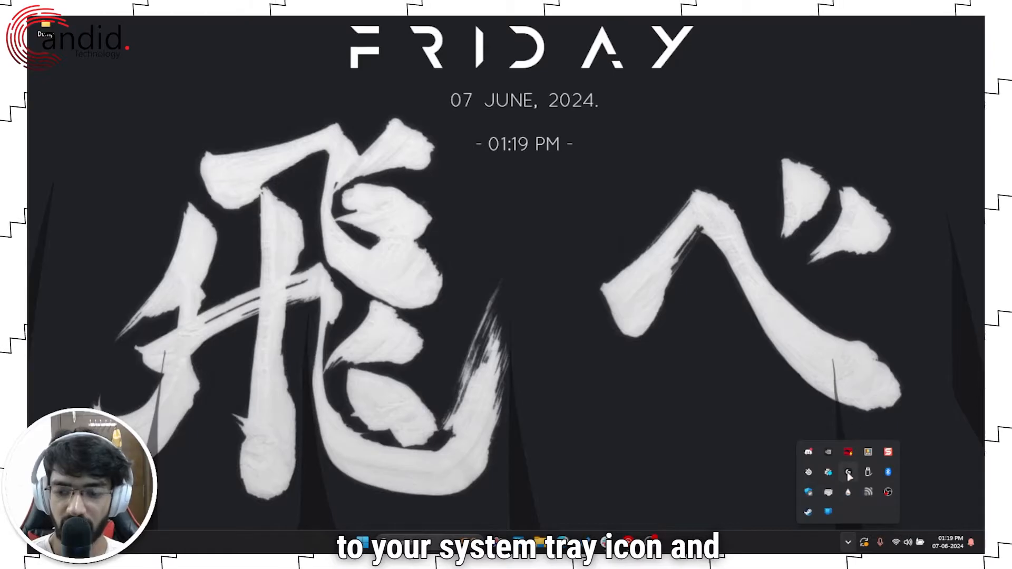
right_click(849, 493)
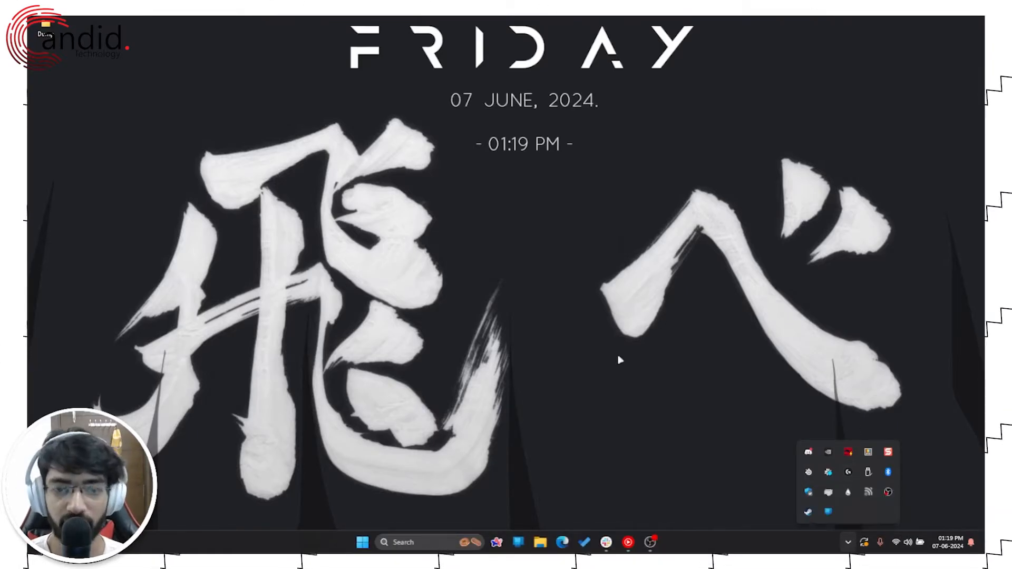
- Launch Task Manager from the taskbar and scroll to the LGHUB background processes
right_click(362, 542)
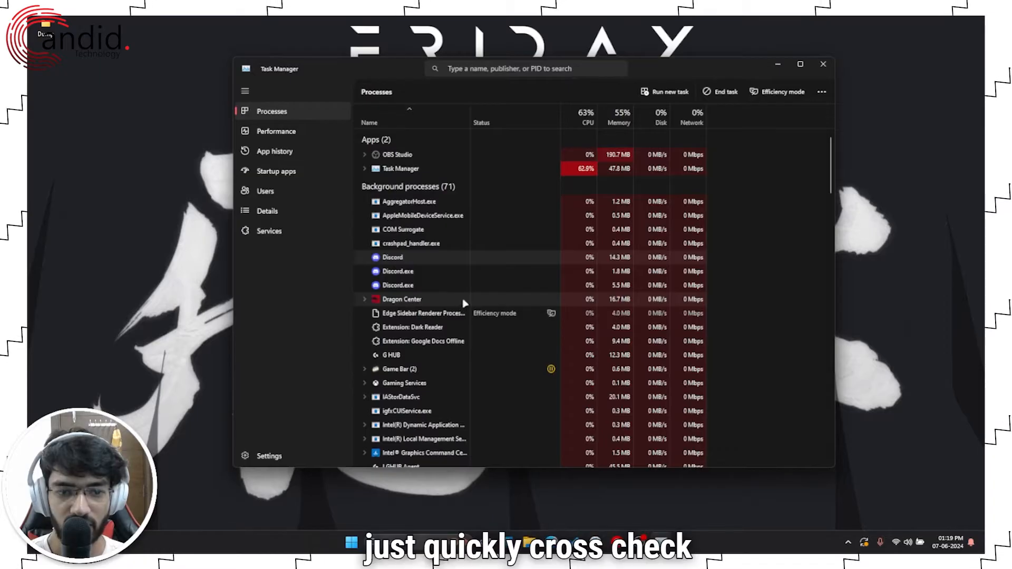
scroll(down, 3)
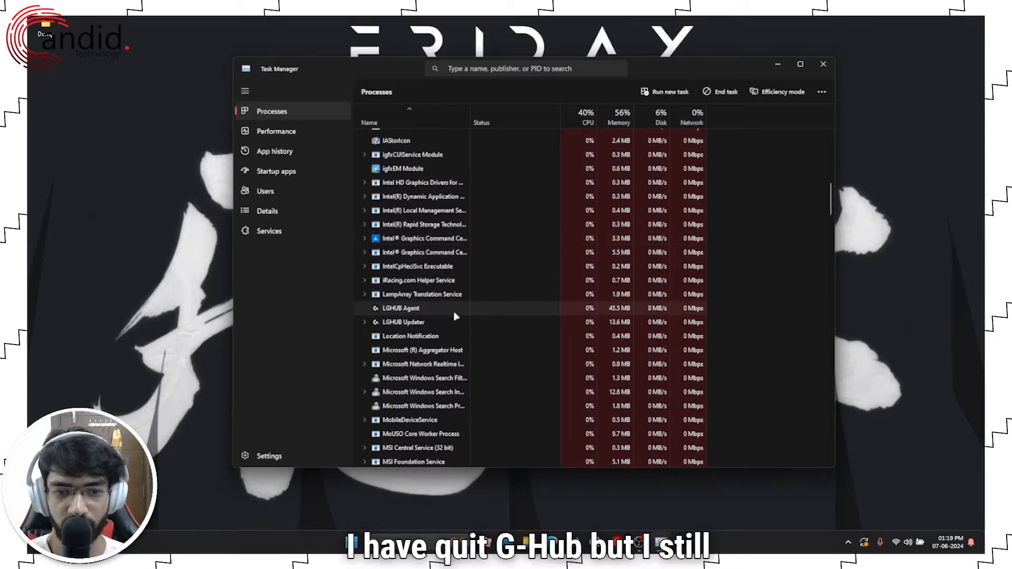
mouse_move(404, 323)
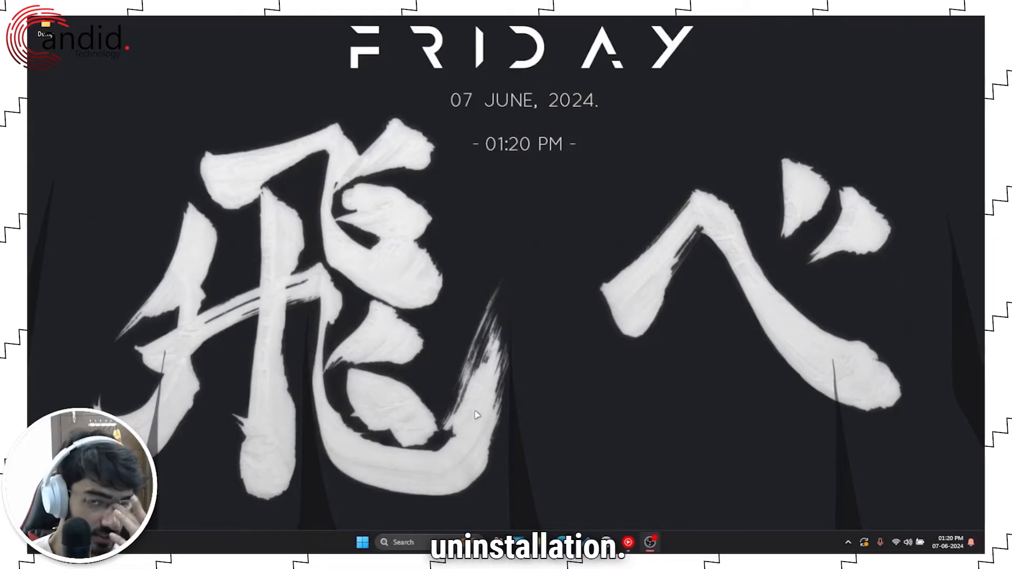
right_click(362, 542)
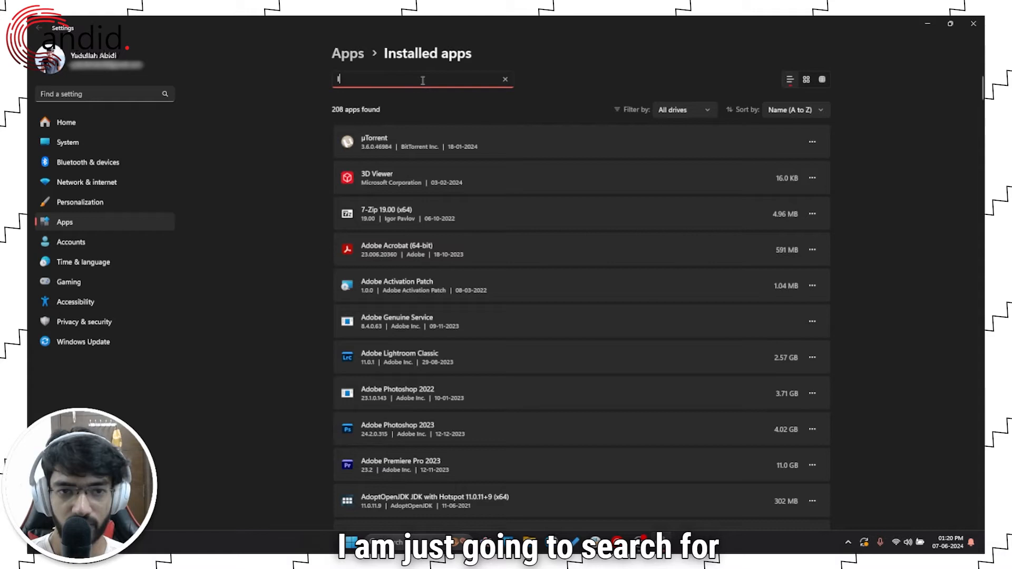
- Search 'logitech' in Installed apps and choose Uninstall on Logitech G HUB
text(og)
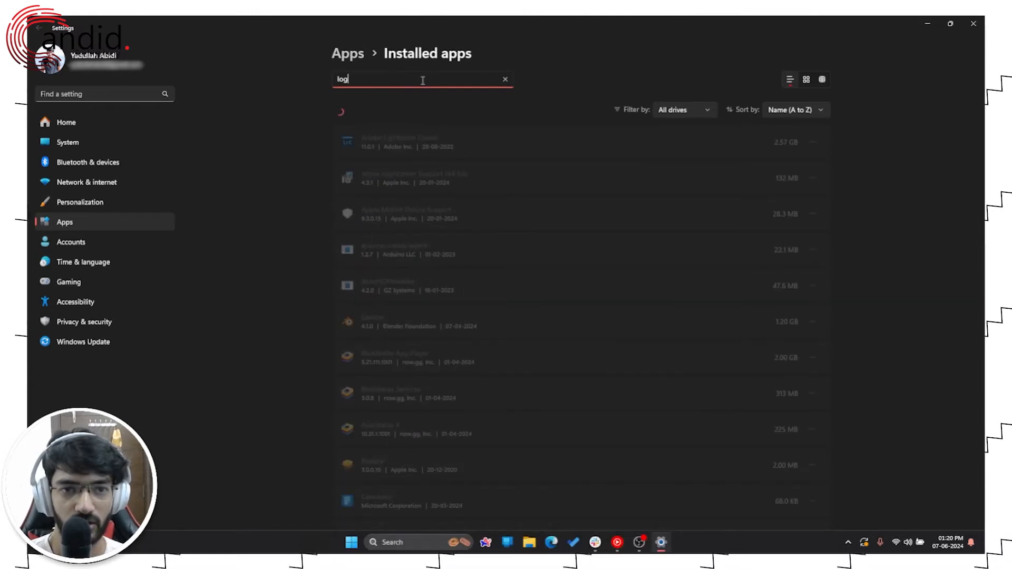
text(itech)
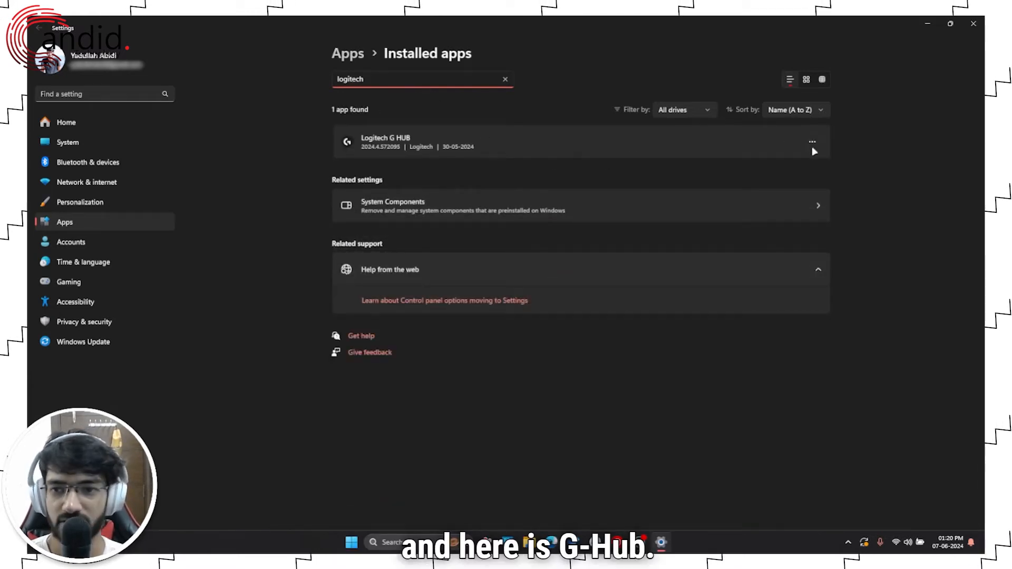
click(812, 141)
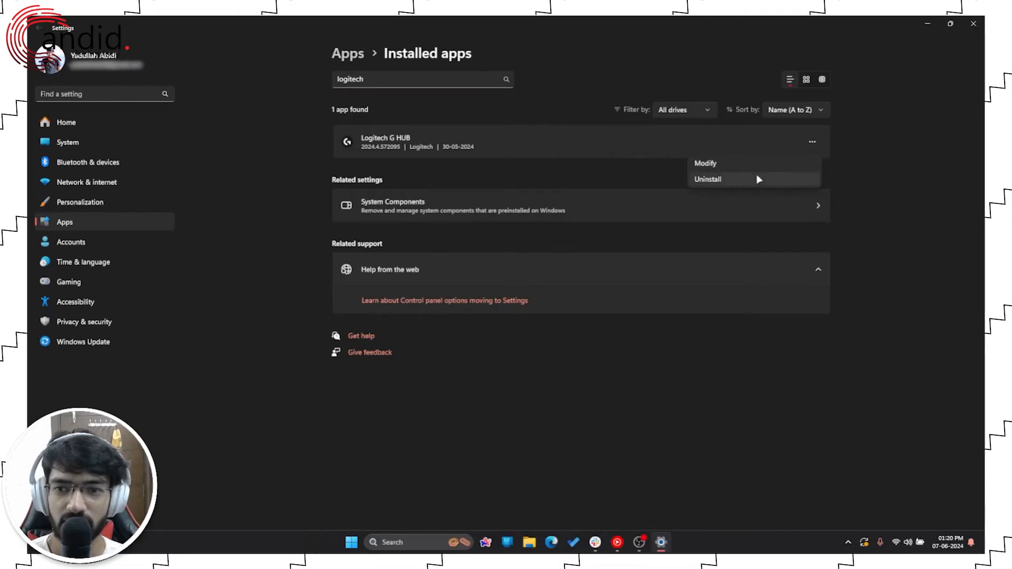
click(707, 180)
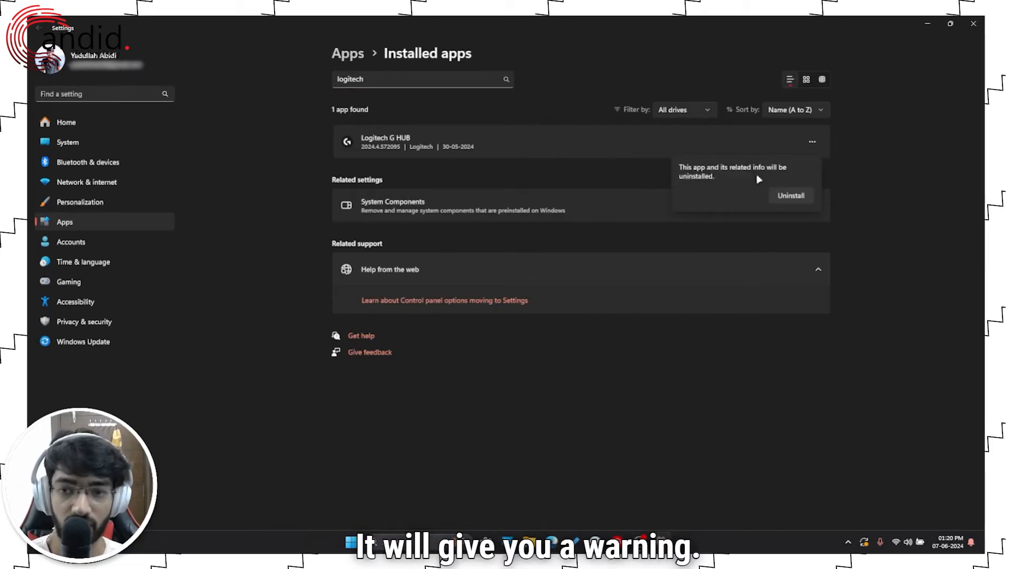